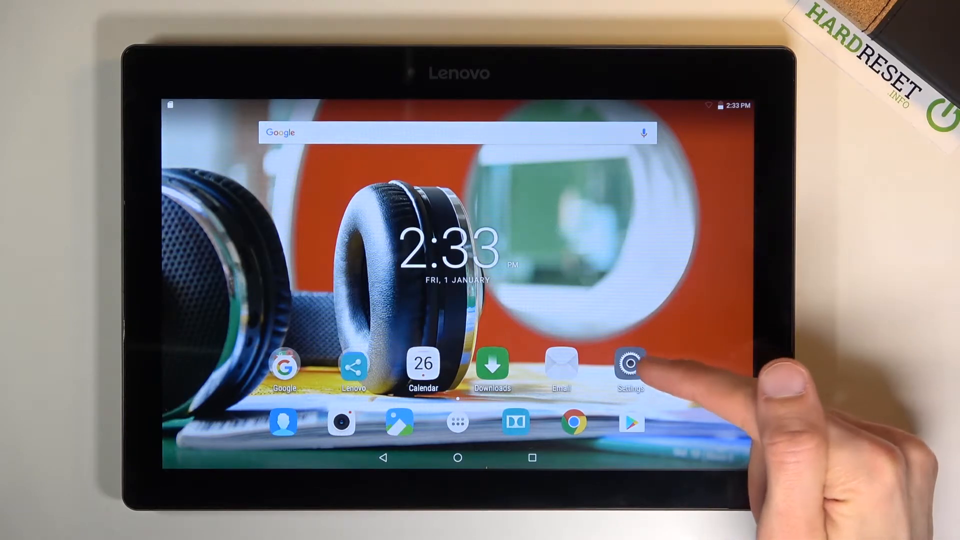
# Go into Settings and reach the Storage & USB page listing internal storage and the SD card.
pyautogui.click(629, 366)
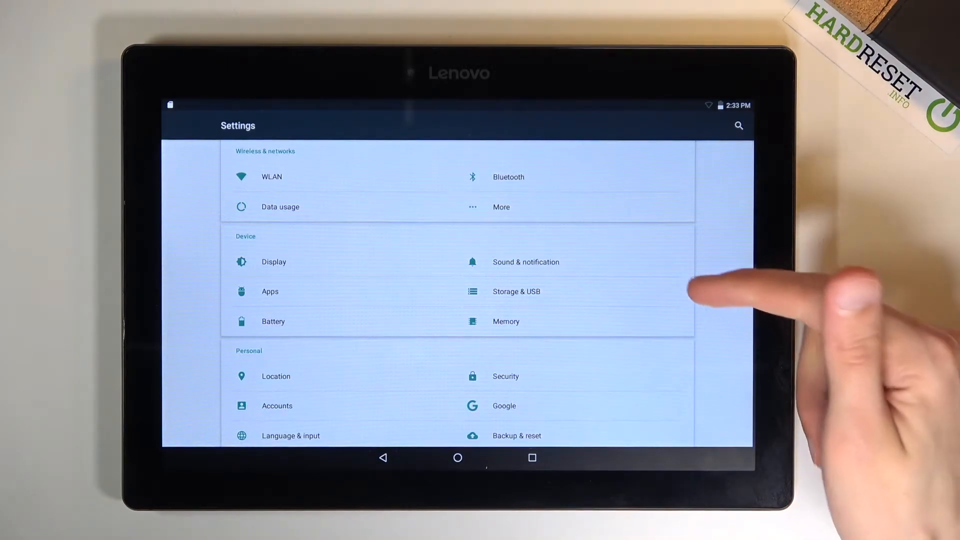
pyautogui.click(516, 291)
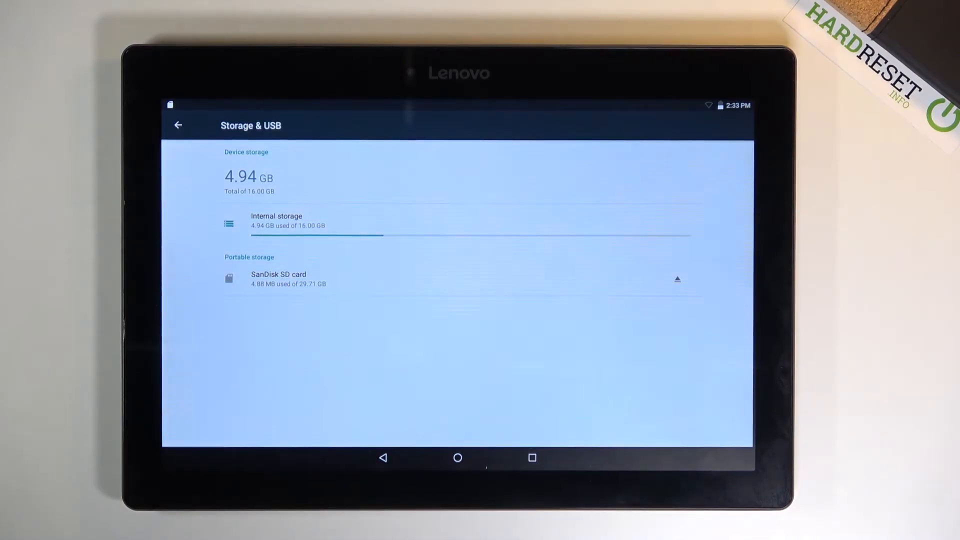
# Bring up the SanDisk SD card's page with its eject and format options.
pyautogui.click(279, 279)
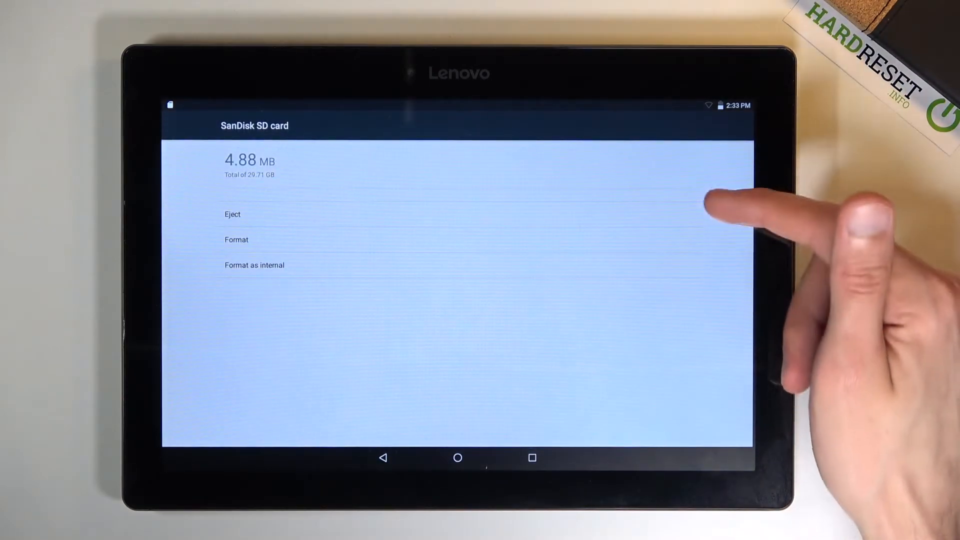
pyautogui.moveTo(686, 263)
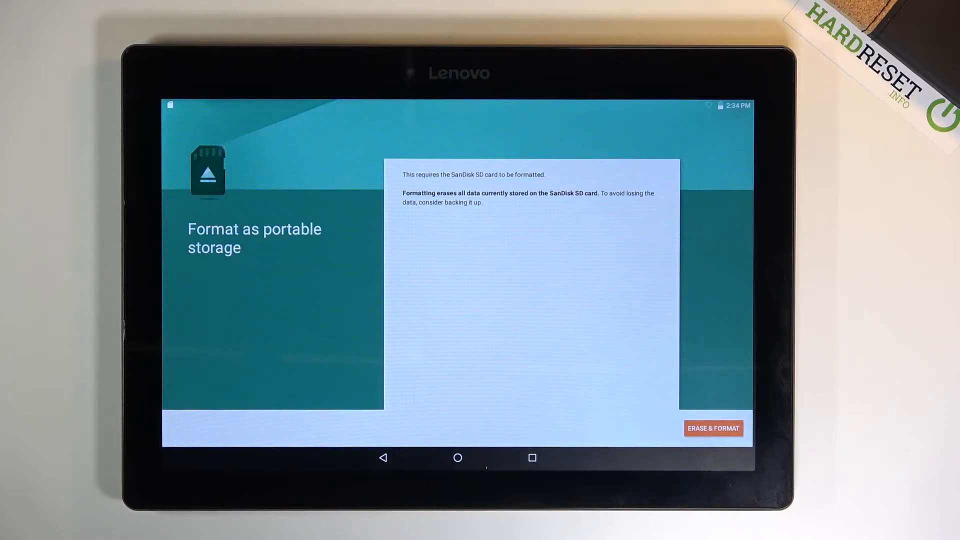
# Erase and format the SanDisk SD card as portable storage and wait for it to report ready.
pyautogui.click(713, 428)
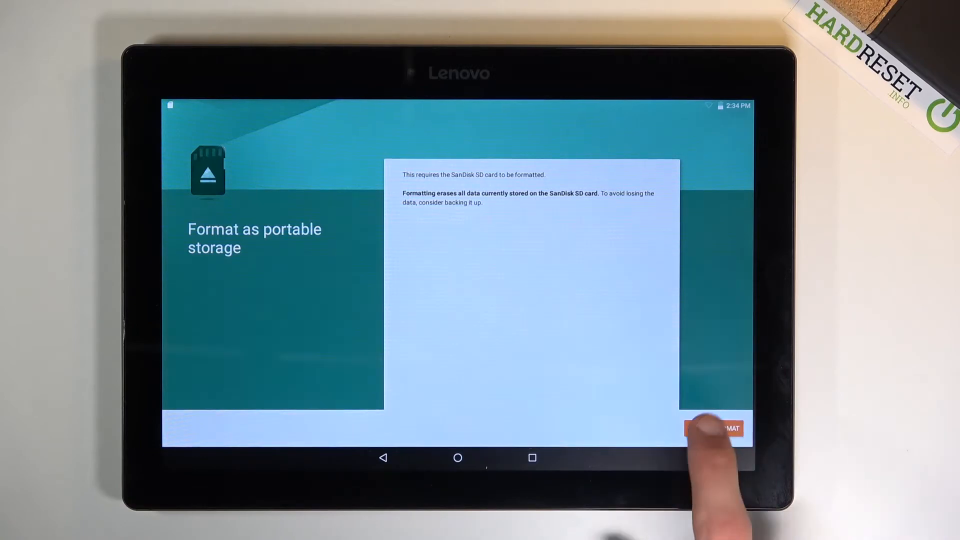
pyautogui.click(716, 428)
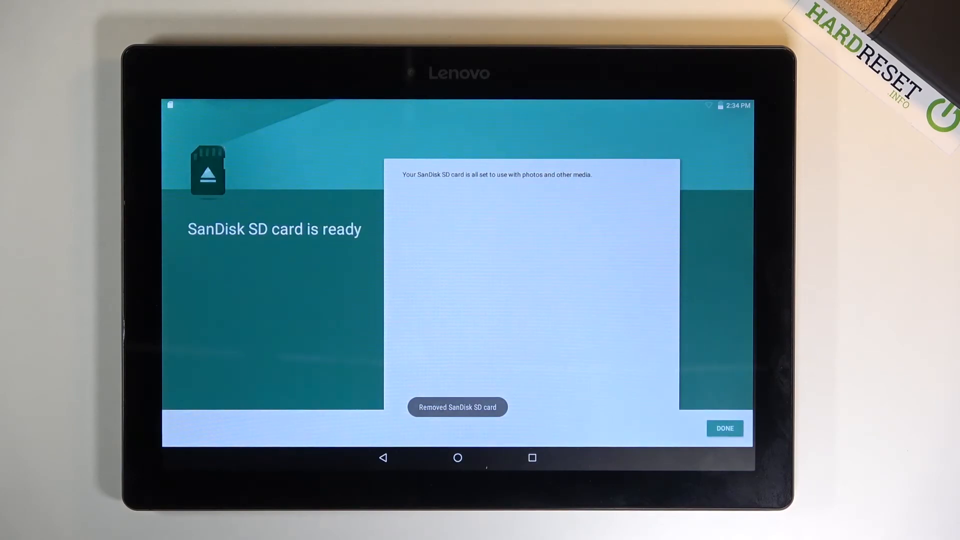
# Dismiss the format wizard, see the card using only 96.00 KB, and return to the home screen.
pyautogui.click(723, 428)
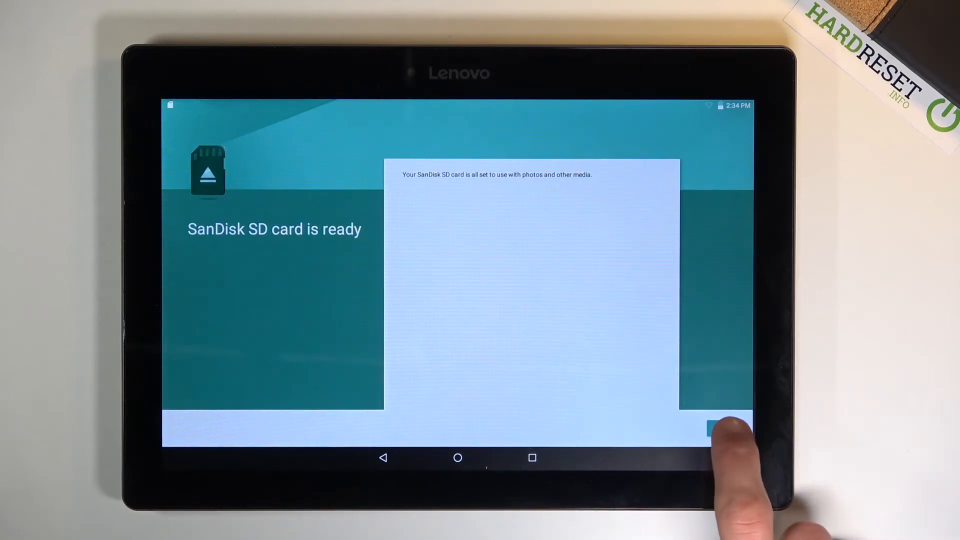
pyautogui.click(722, 429)
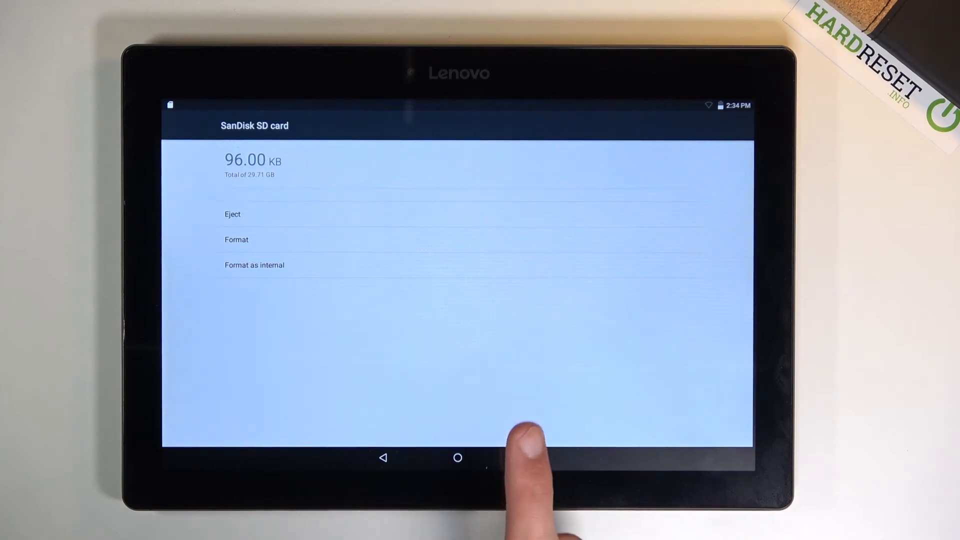
pyautogui.click(457, 457)
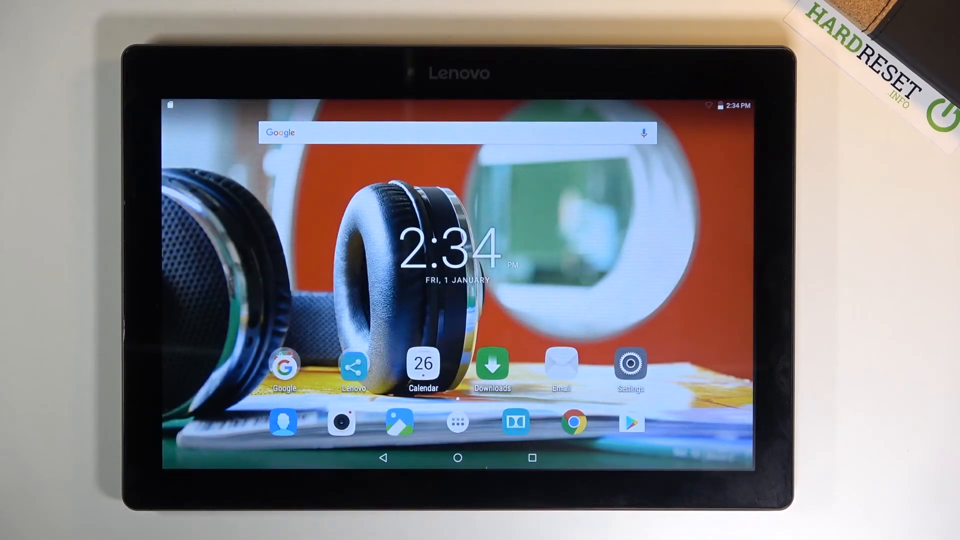